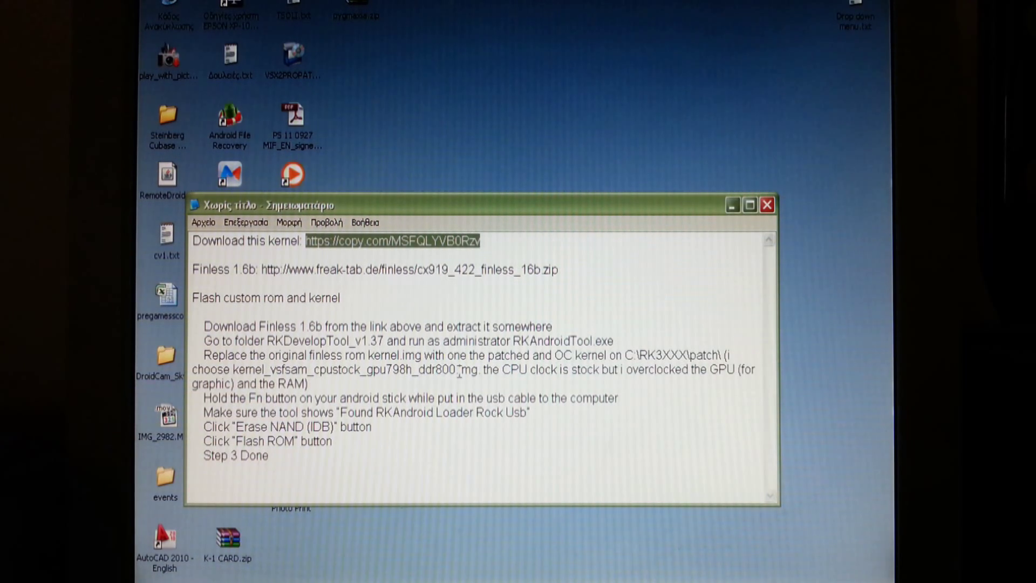
mouse_move(460, 372)
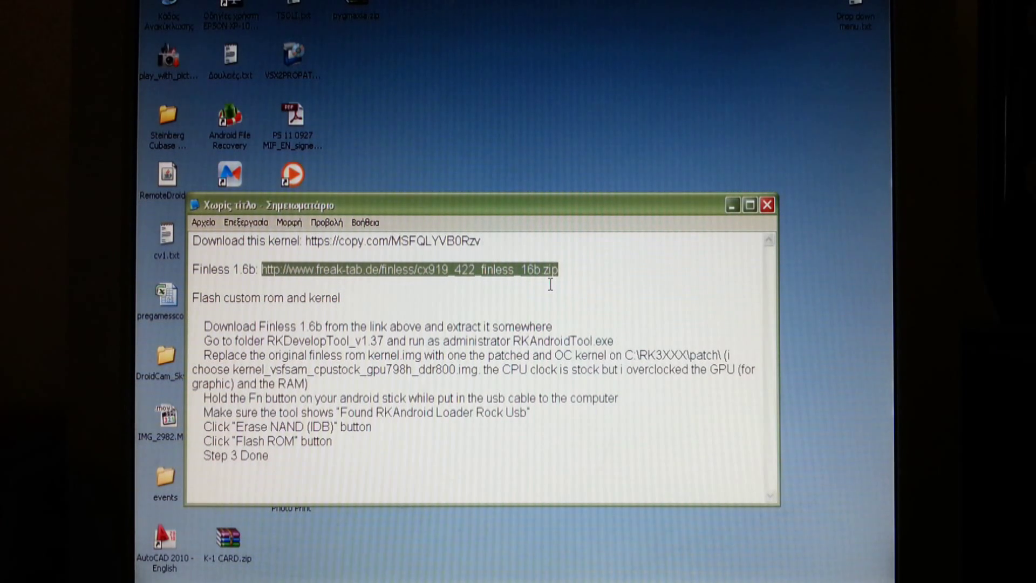
Deselect the Finless link, bring up the Finless 1.6b folder, and launch ROM_Flash_Tool_1378
left_click(194, 283)
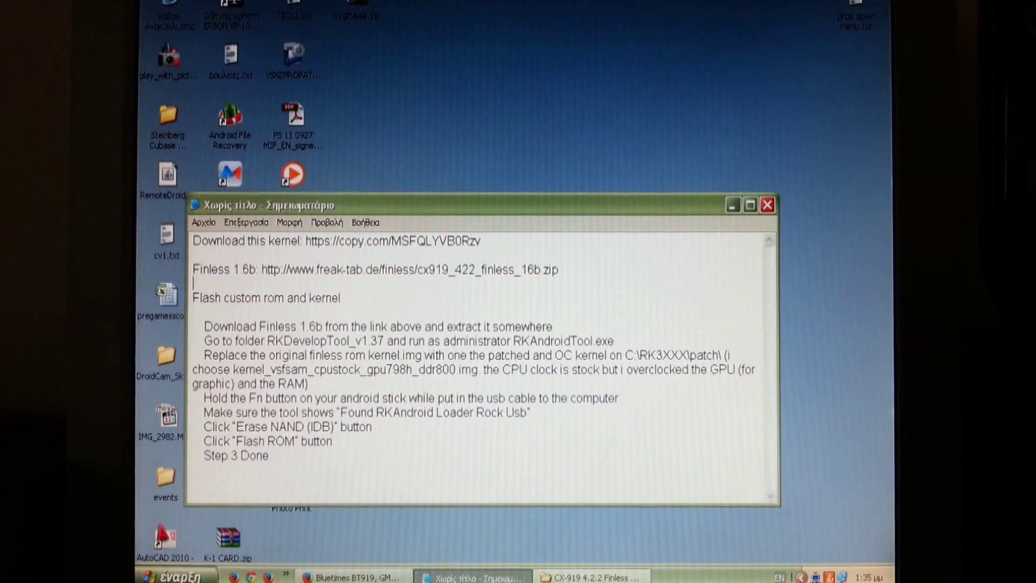
left_click(588, 577)
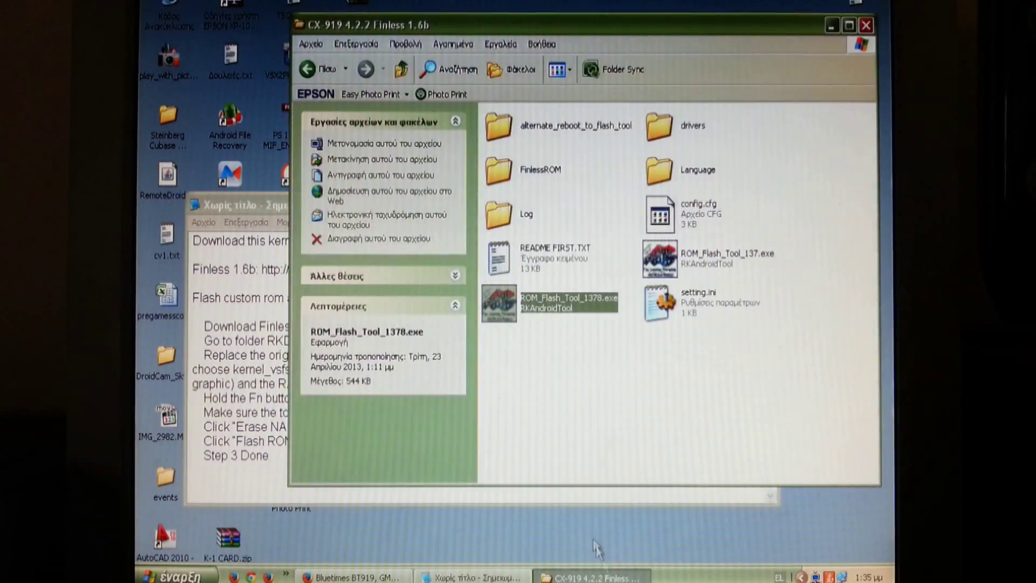
left_click(602, 394)
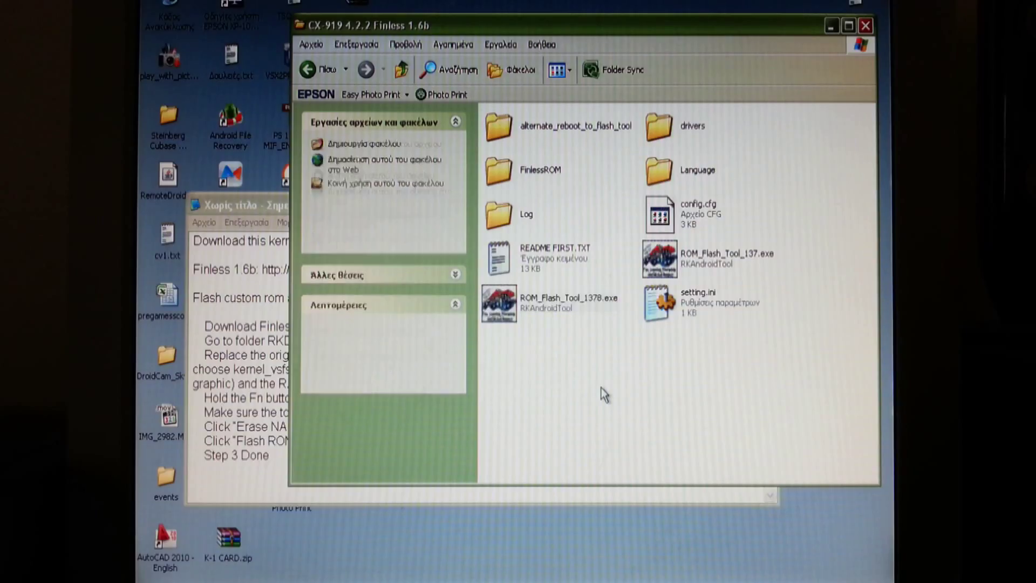
left_click(265, 205)
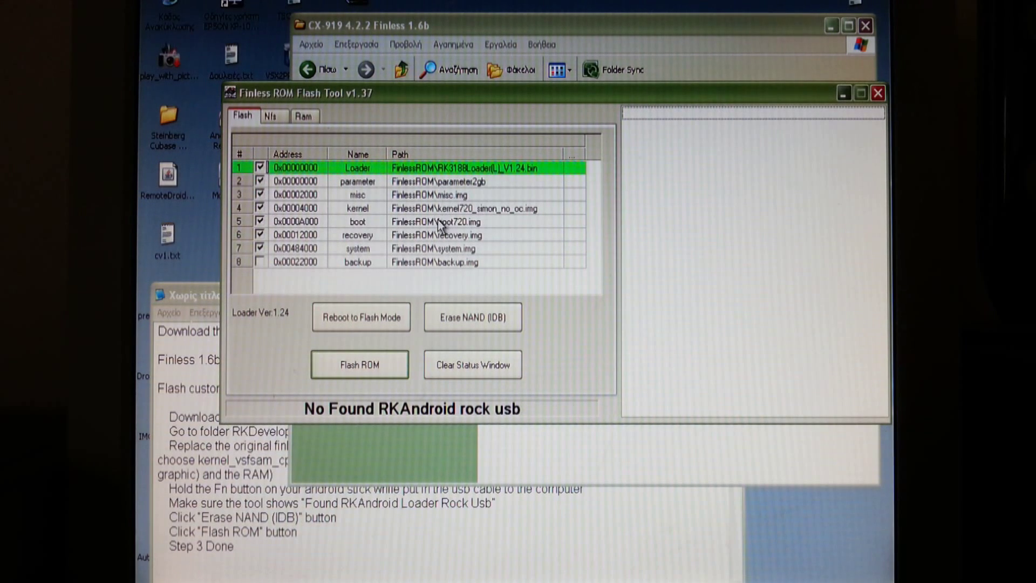
mouse_move(518, 215)
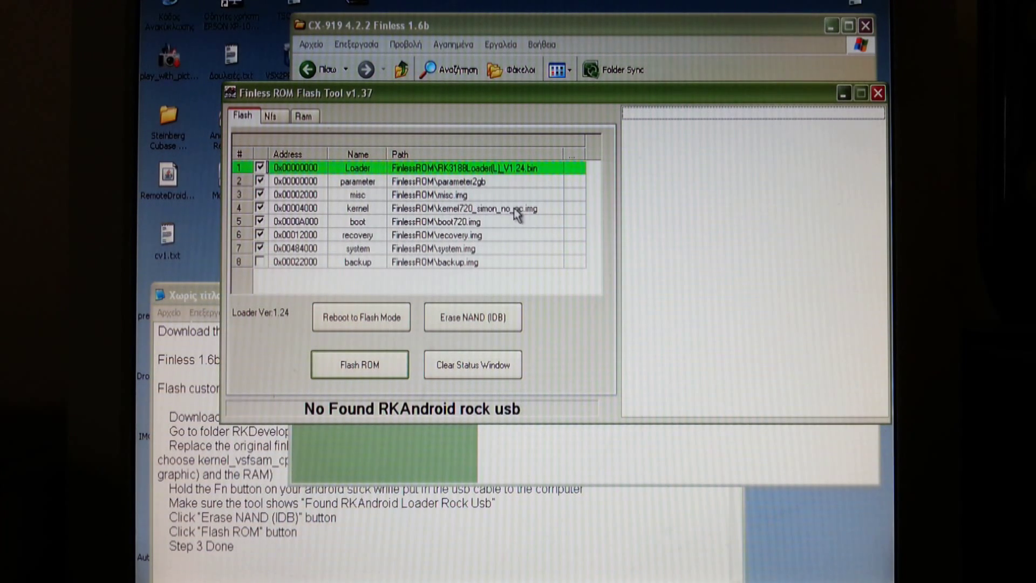
mouse_move(575, 213)
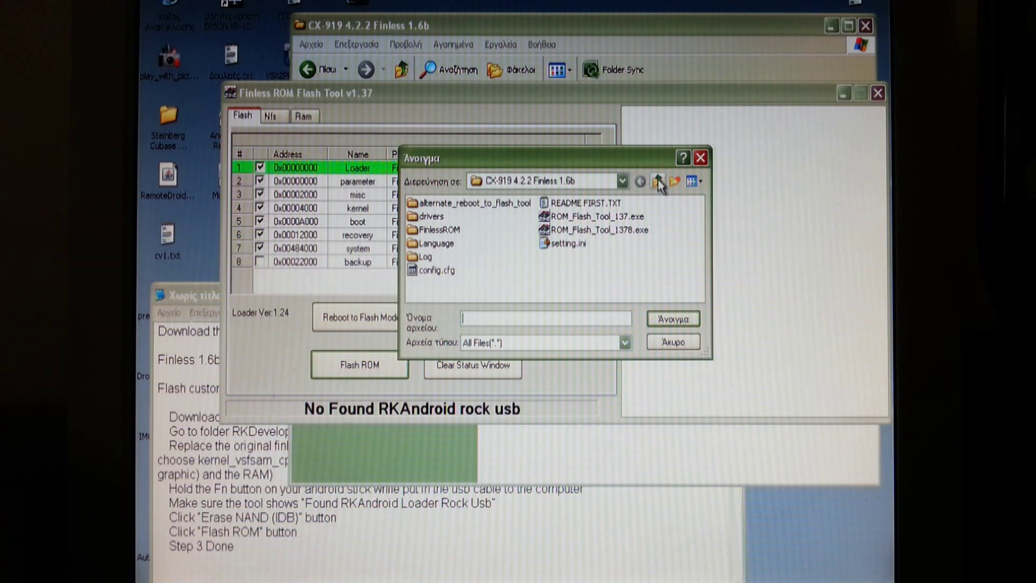
Load kernel_vsfsam_cpustock_gpu798h_ddr800.img from BT919 as the kernel partition image
left_click(657, 182)
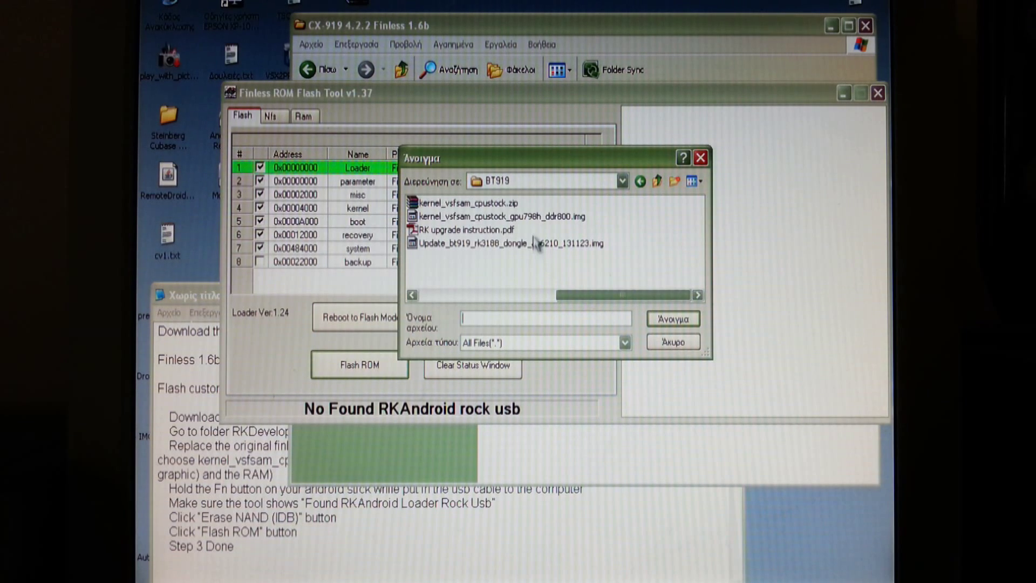
left_click(672, 319)
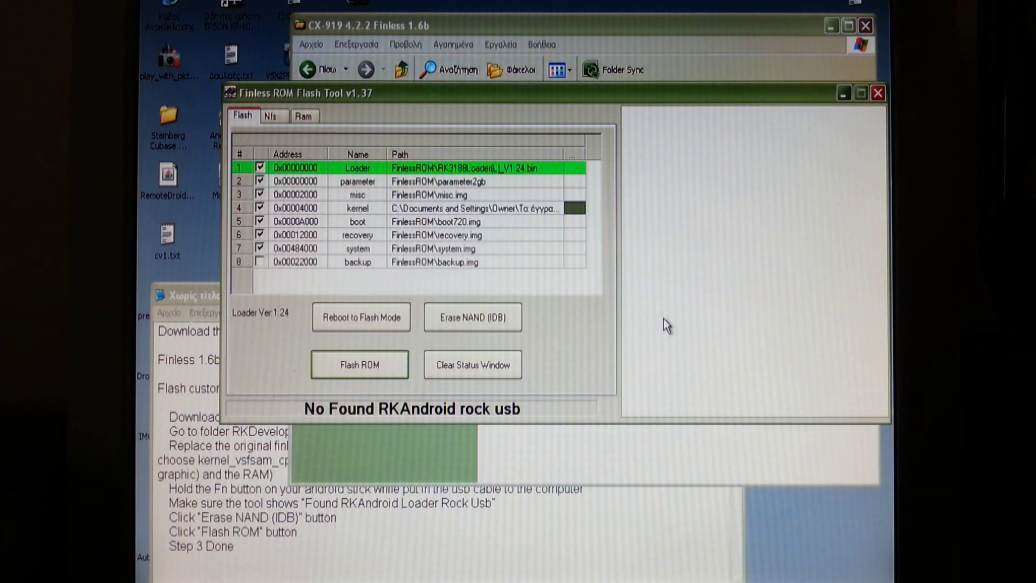
mouse_move(530, 129)
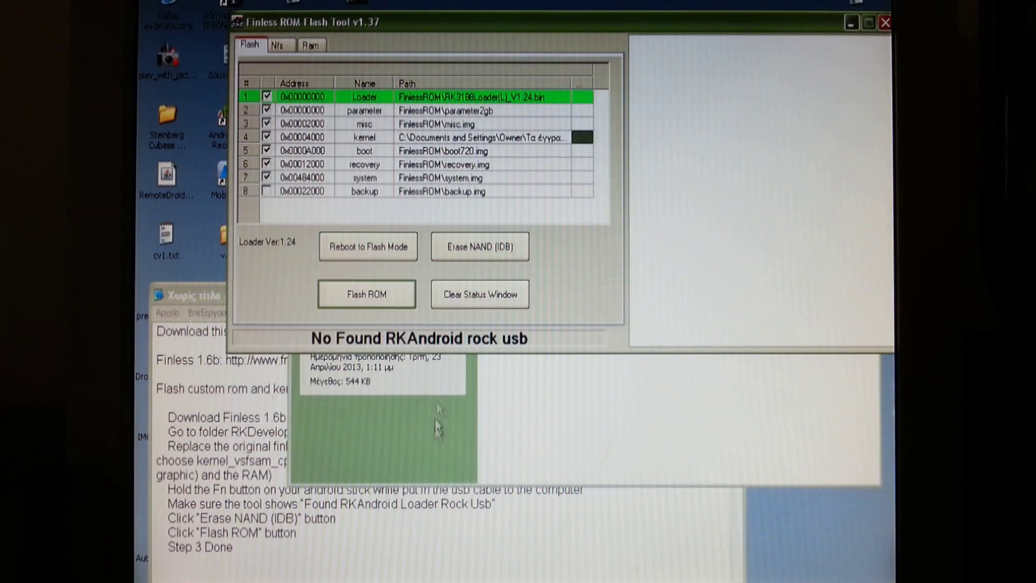
mouse_move(559, 527)
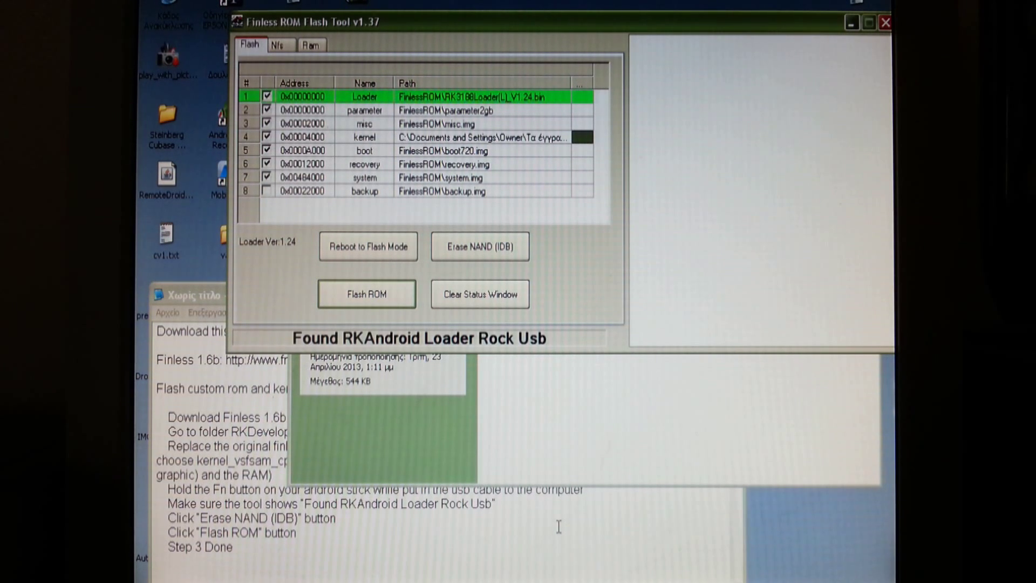
mouse_move(465, 533)
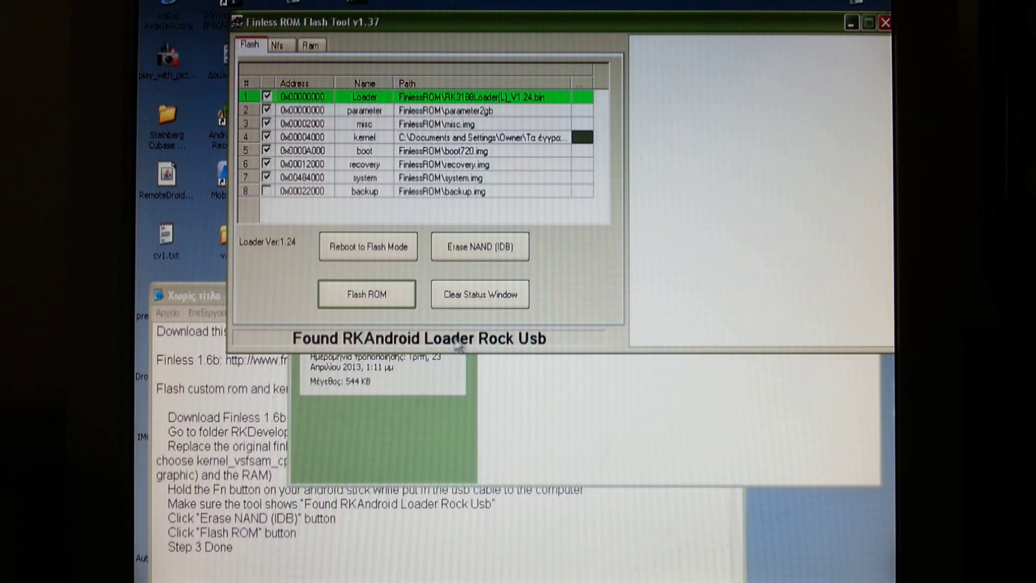
mouse_move(564, 348)
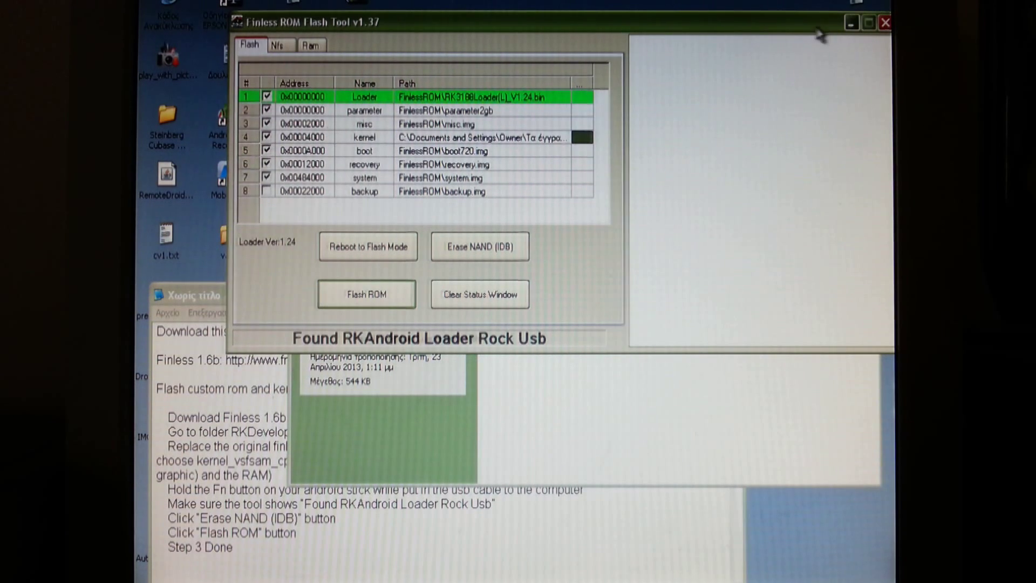
left_click_drag(423, 21, 407, 22)
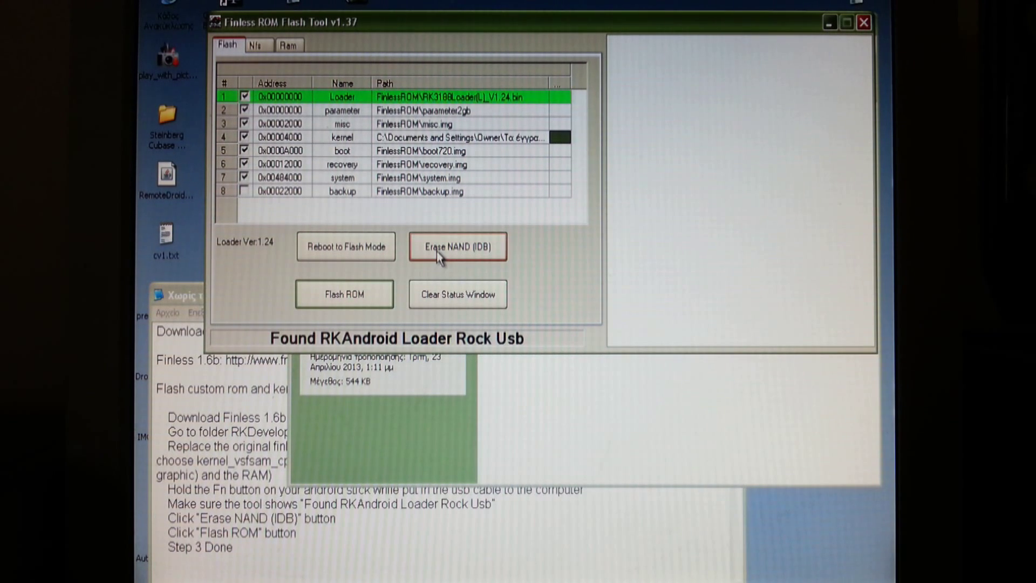
mouse_move(487, 256)
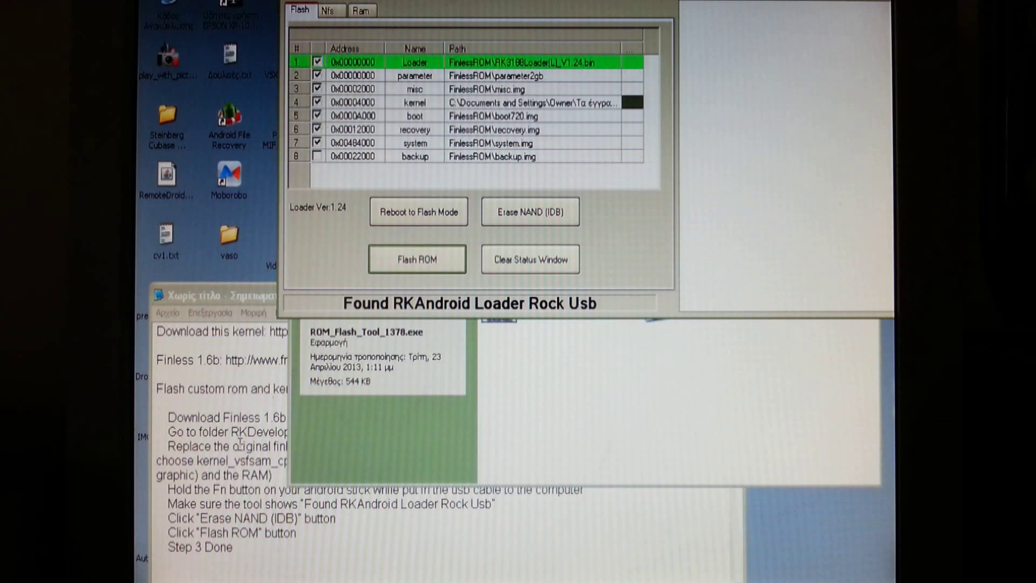
mouse_move(446, 413)
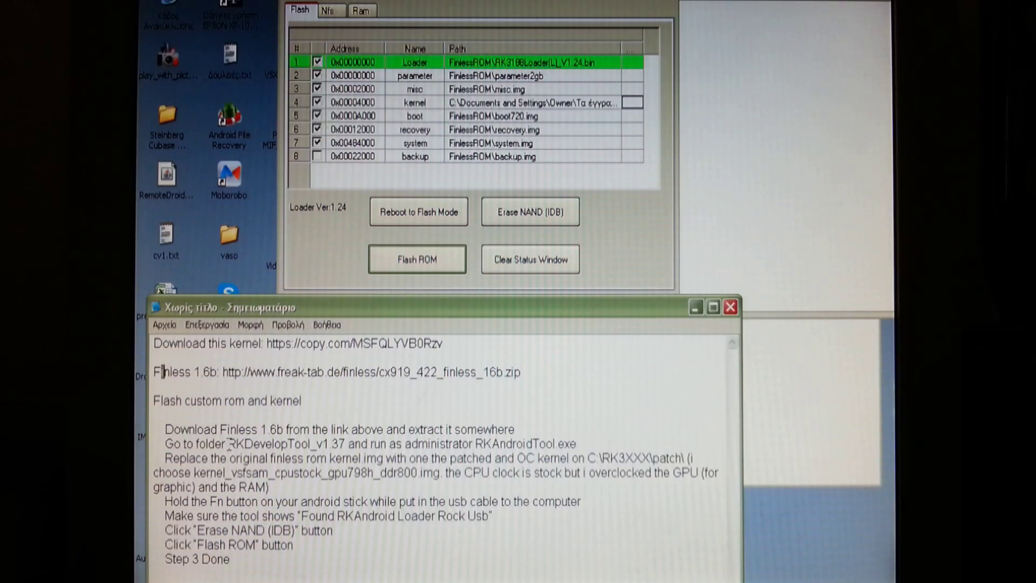
mouse_move(780, 228)
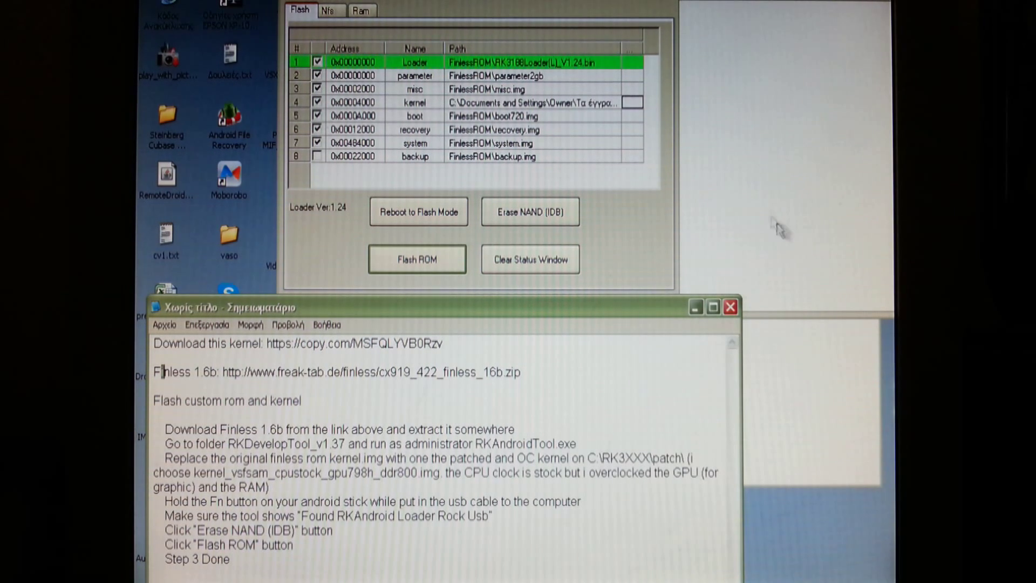
mouse_move(541, 317)
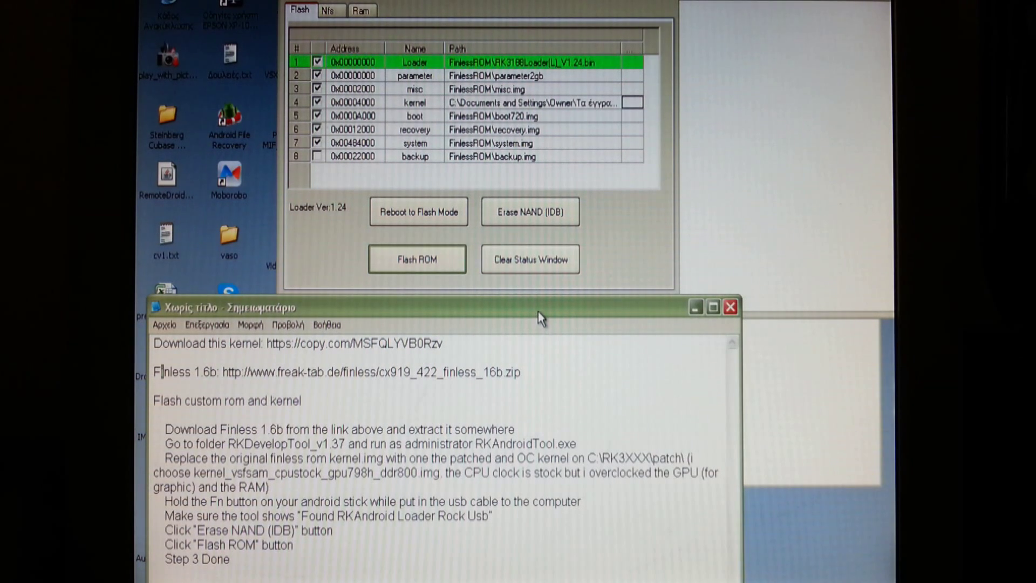